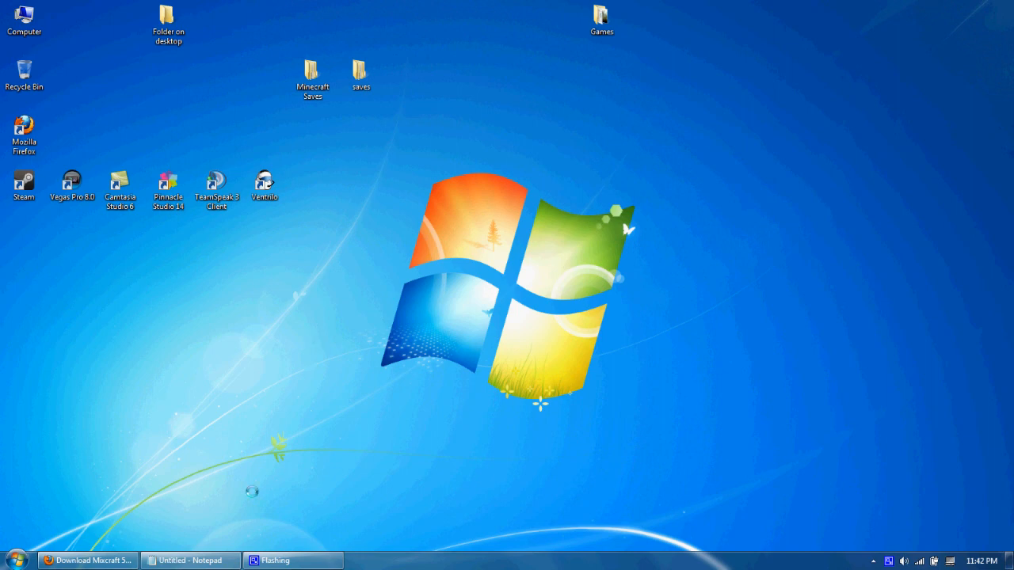
- Bring Firefox forward and scroll the Mixcraft 5 page to its Alternate Download Links
click(86, 560)
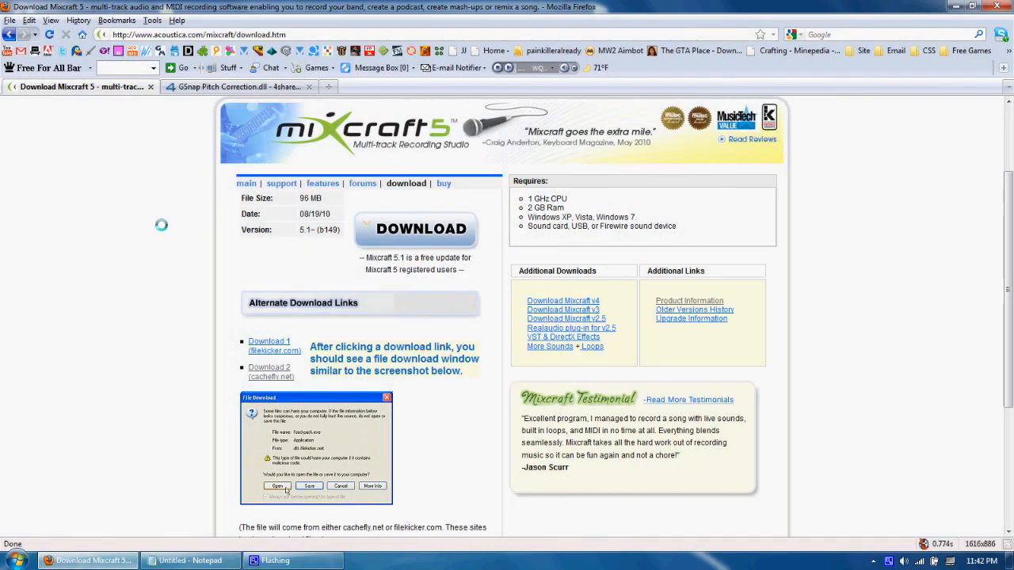
scroll(down, 3)
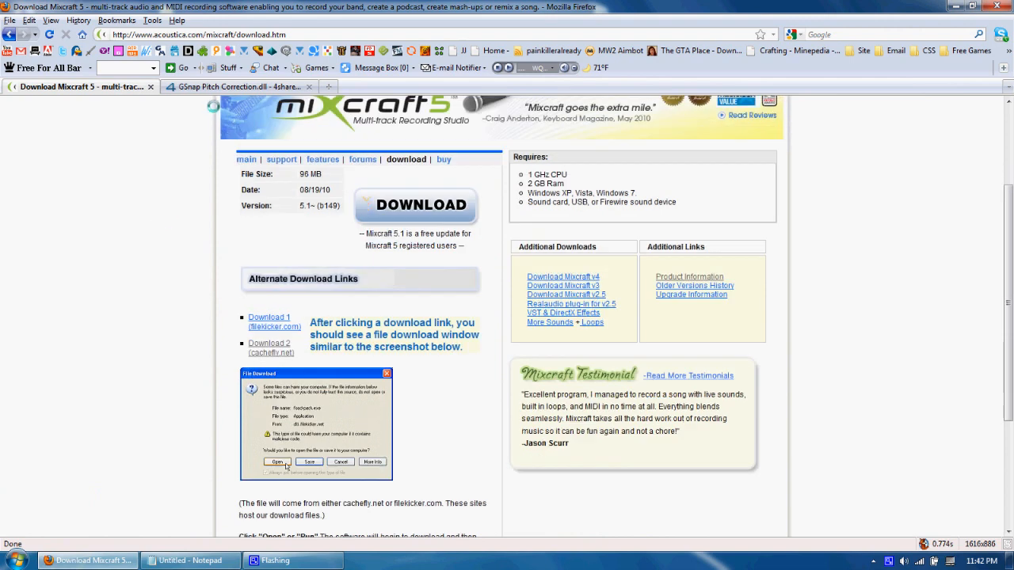
click(238, 87)
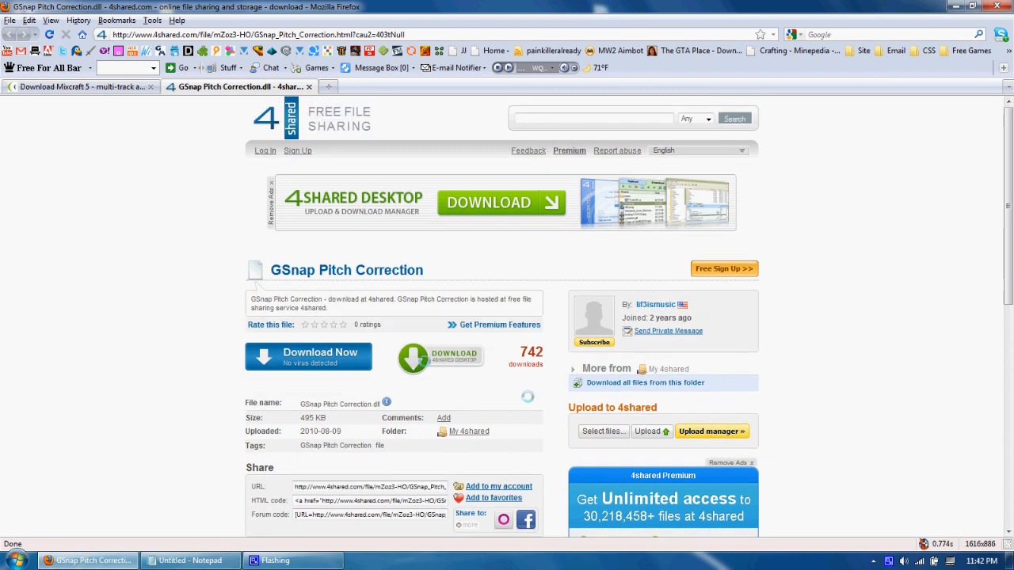
click(79, 86)
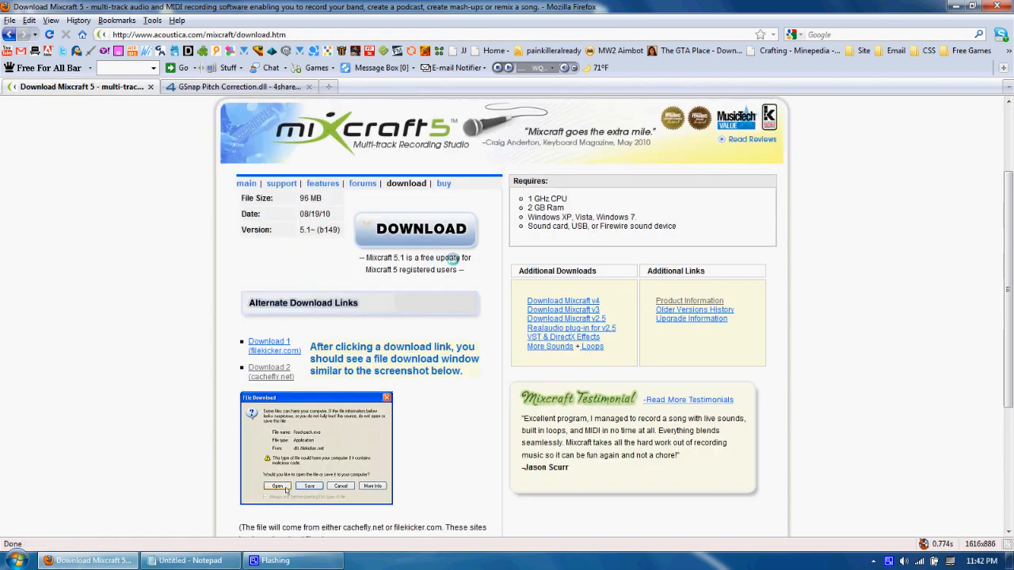
scroll(down, 3)
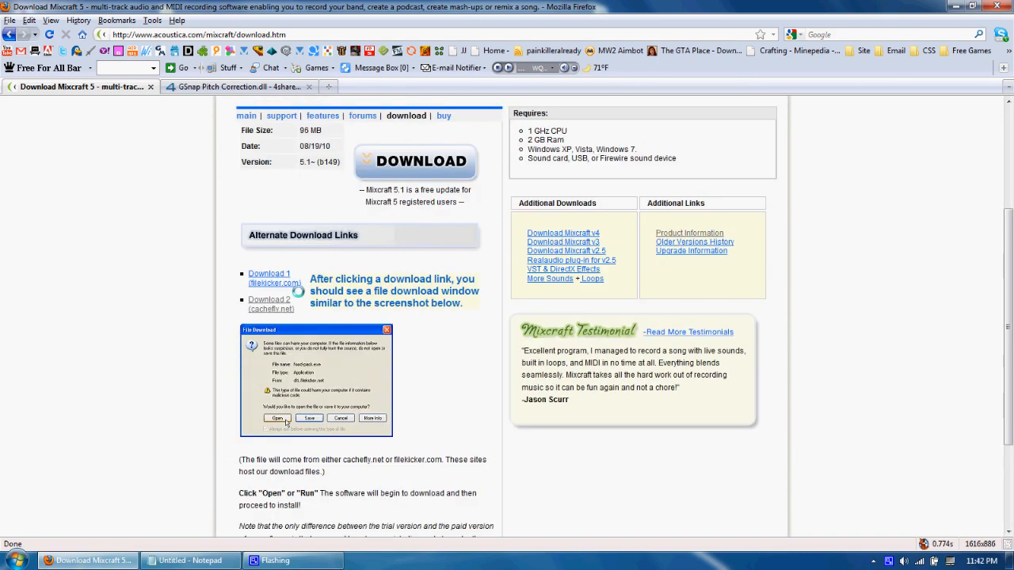
- Save Acoustica-Mixcraft-5-Installer.exe from the filekicker.com mirror and run it from Downloads
click(269, 278)
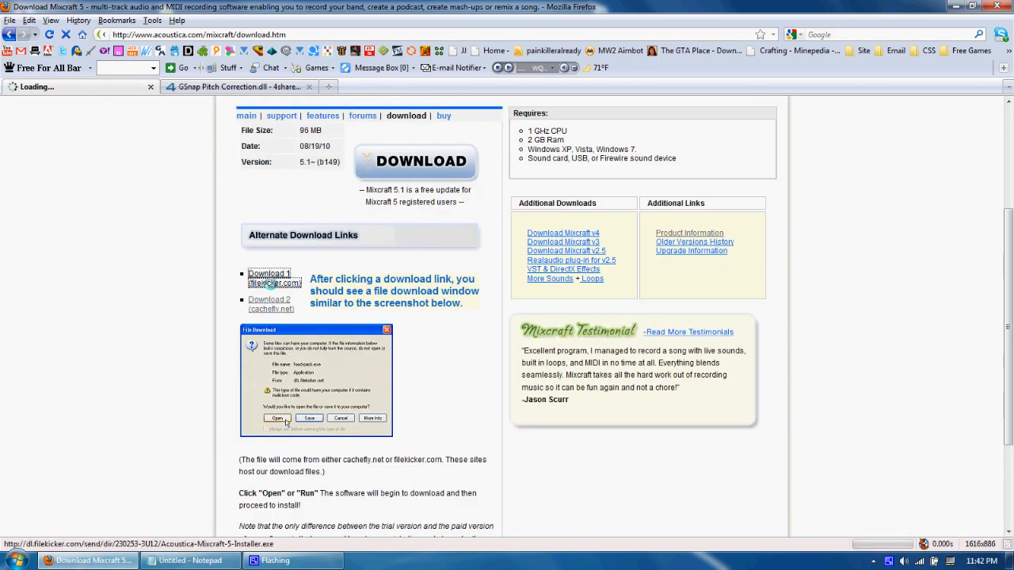
click(268, 274)
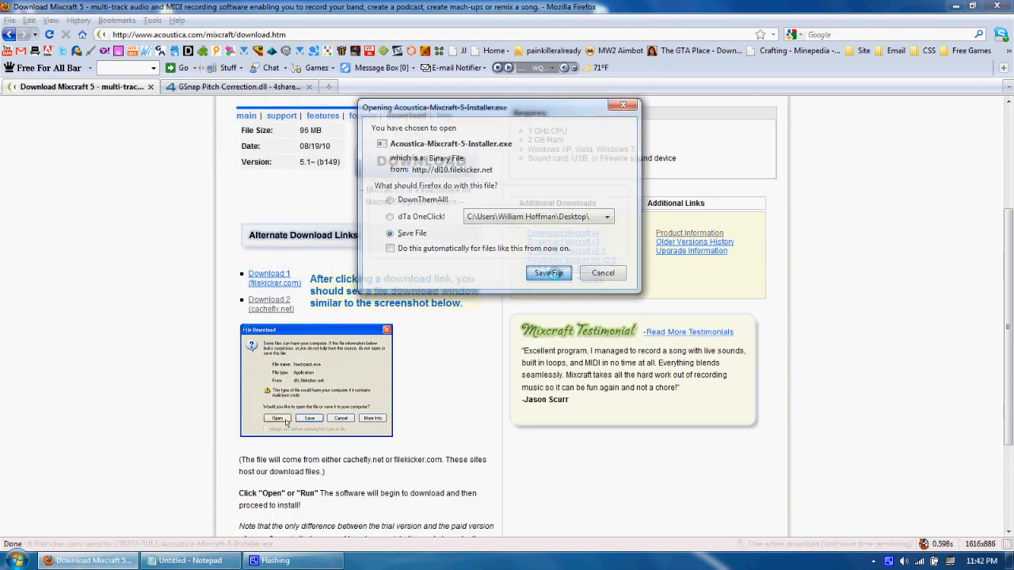
click(548, 272)
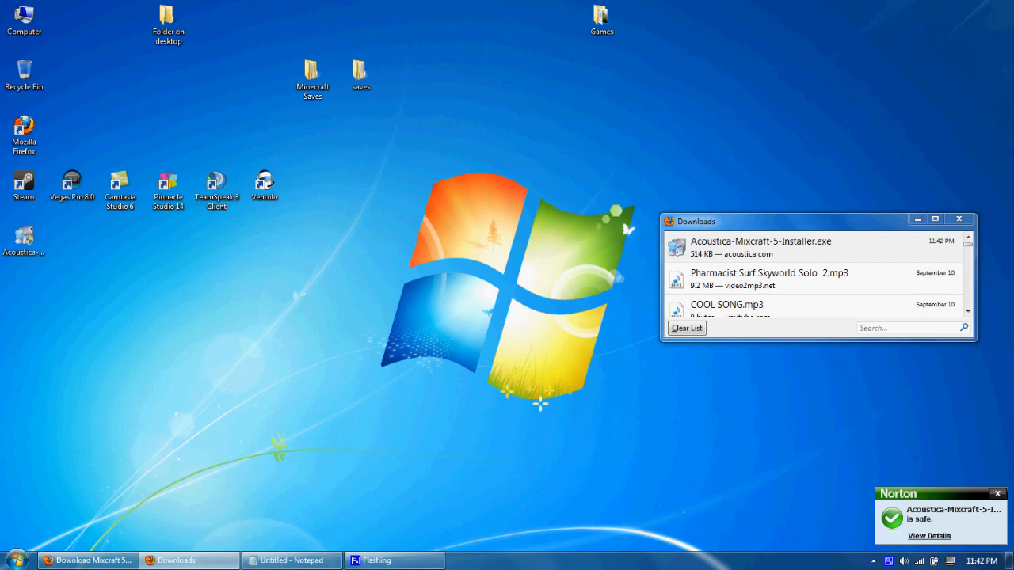
double_click(761, 247)
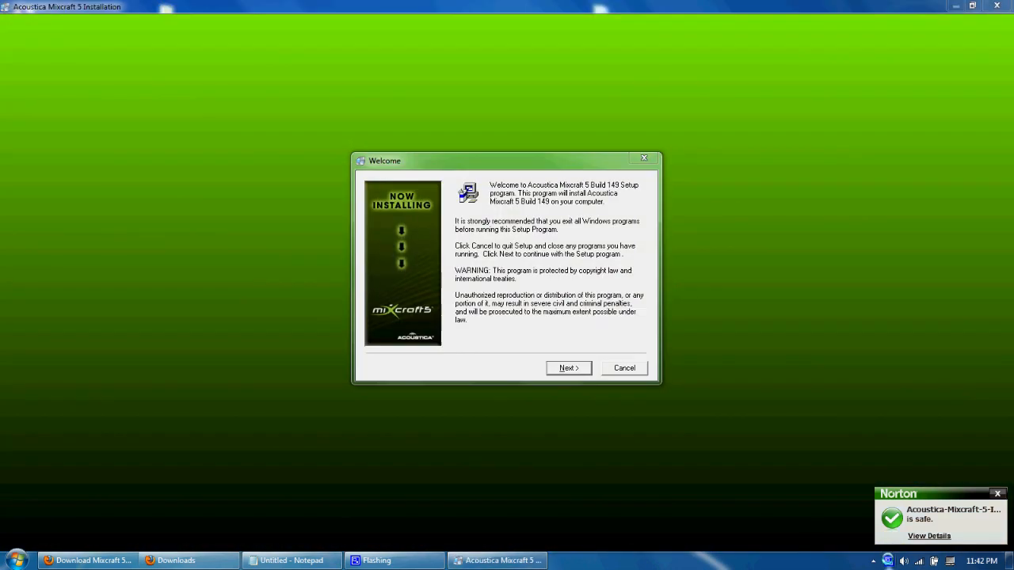
- Install Mixcraft 5 with the default loop folder, leaving 'Run Acoustica Mixcraft 5 now!' unchecked
click(568, 368)
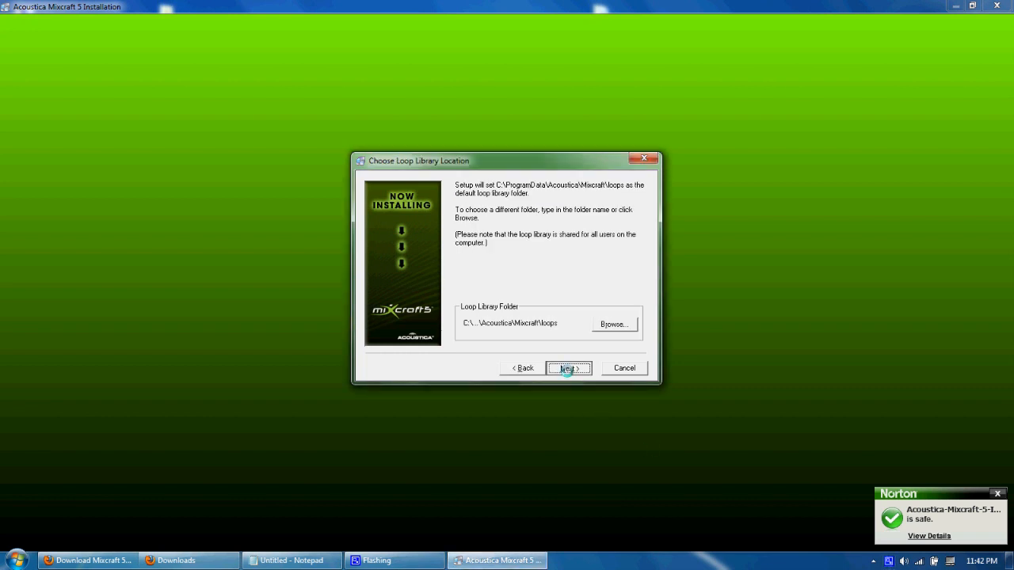
click(567, 368)
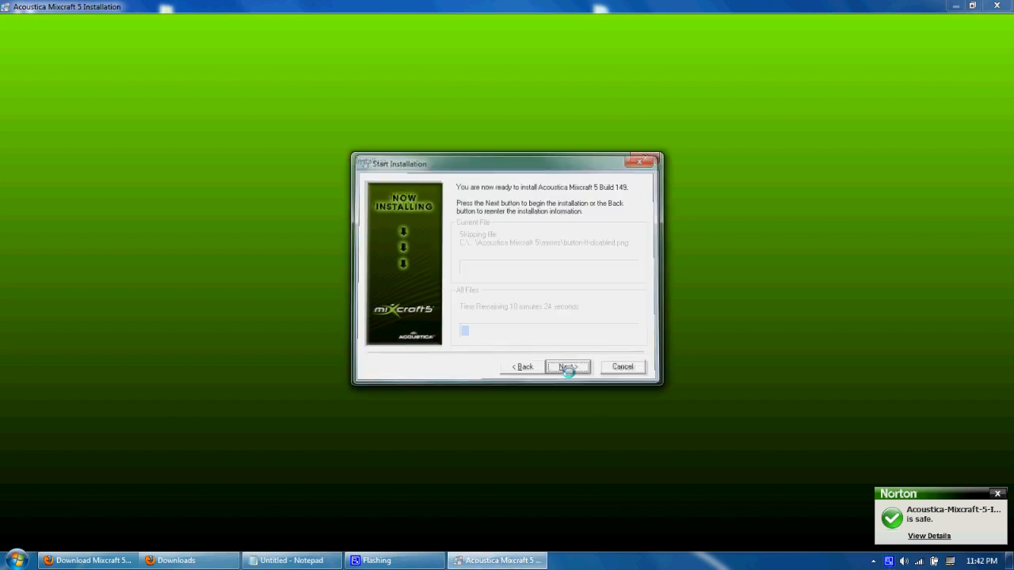
click(566, 366)
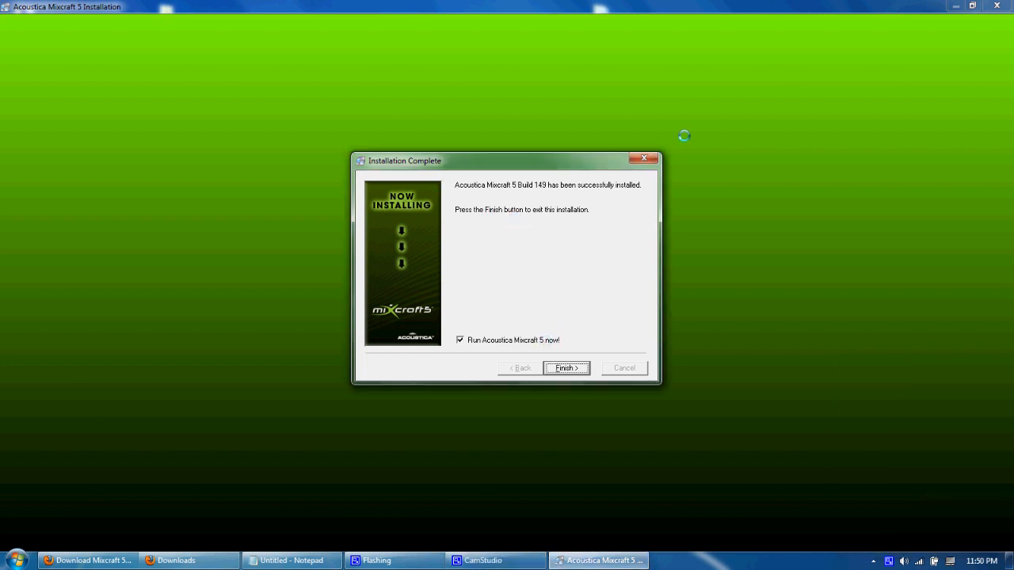
click(459, 340)
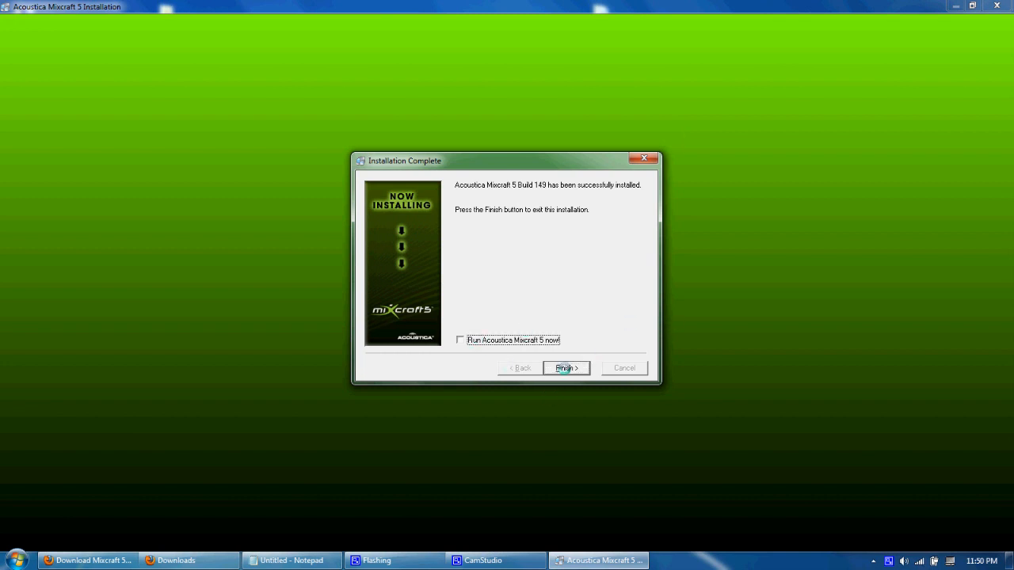
click(566, 368)
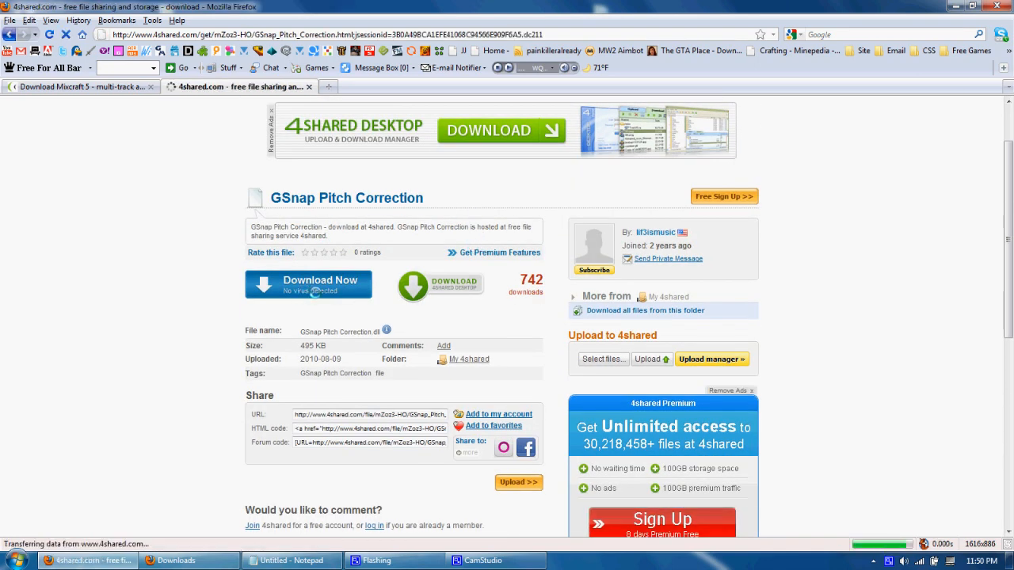
- Start the 4shared 'Download Now' for GSnap Pitch Correction.dll and wait out the countdown
click(308, 285)
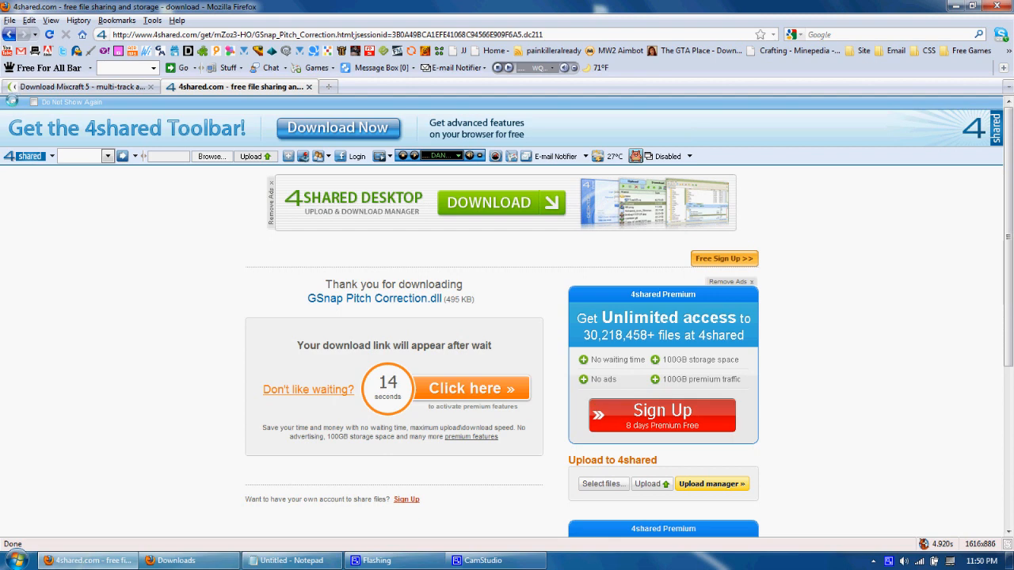
right_click(482, 560)
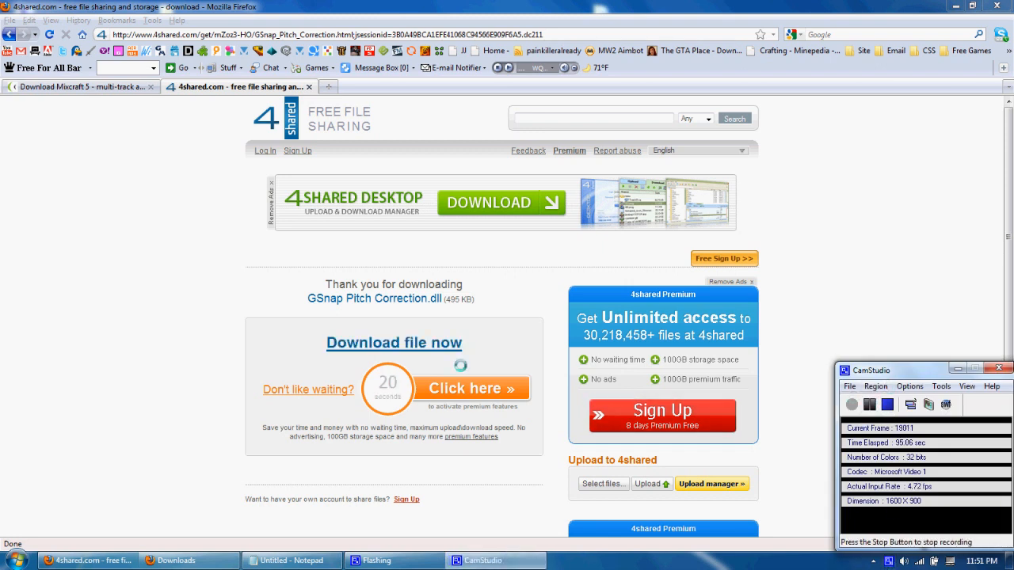
- Save GSnap Pitch Correction.dll via 'Download file now', then close Firefox
click(394, 343)
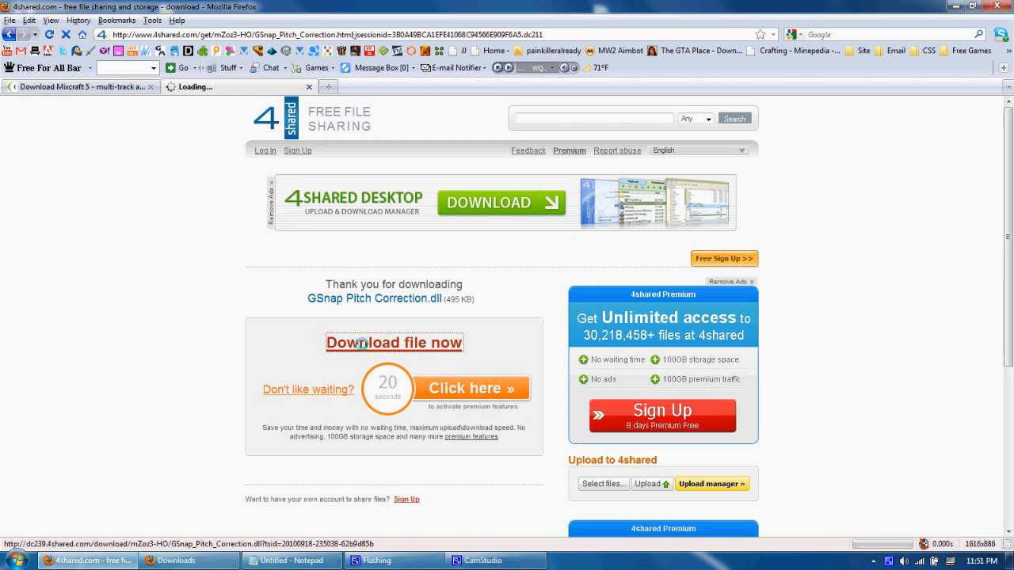
click(393, 342)
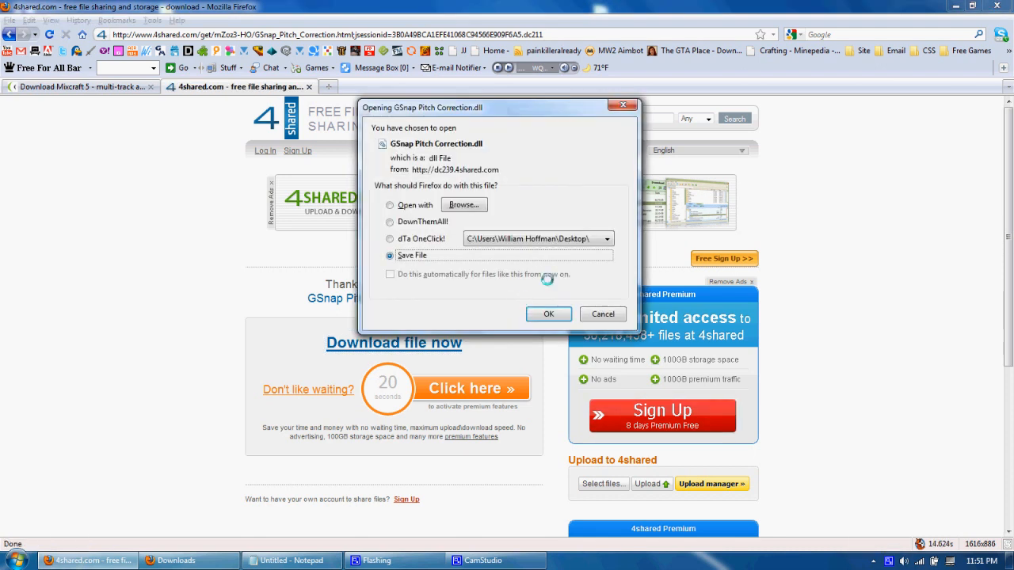
click(549, 314)
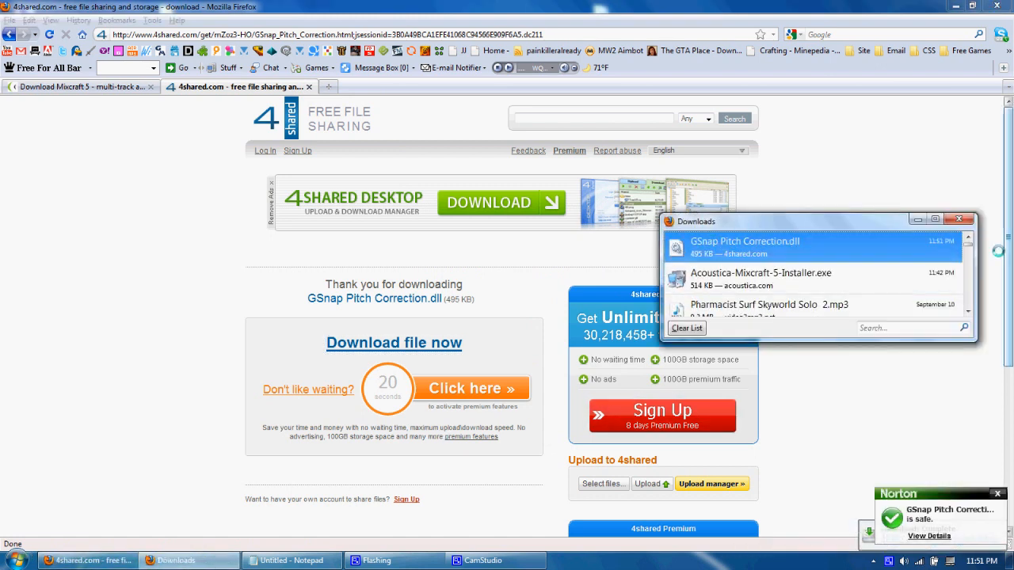
click(960, 220)
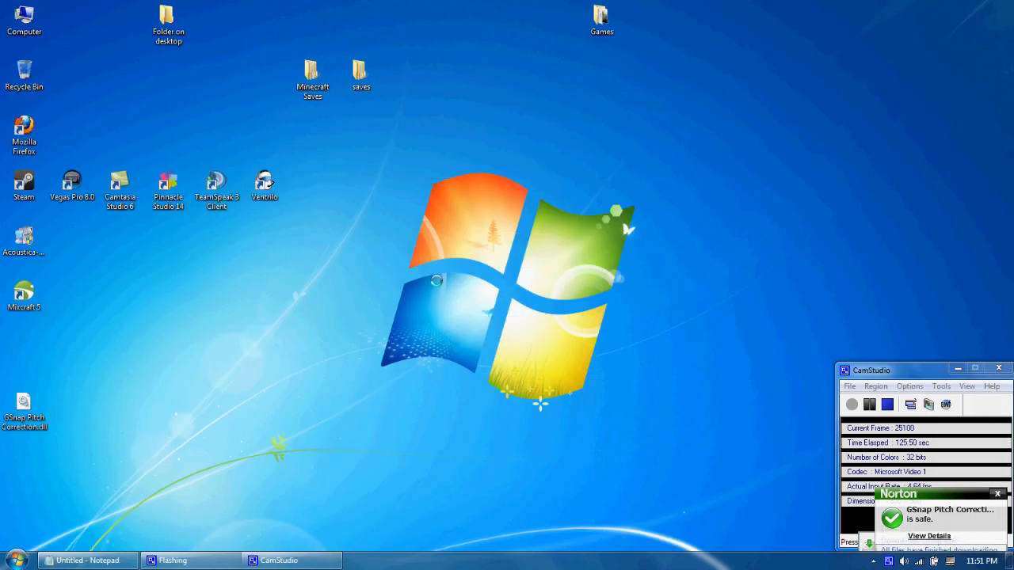
- Move GSnap Pitch Correction.dll into Program Files (x86)\Acoustica Mixcraft 5\VST with administrator permission
click(24, 404)
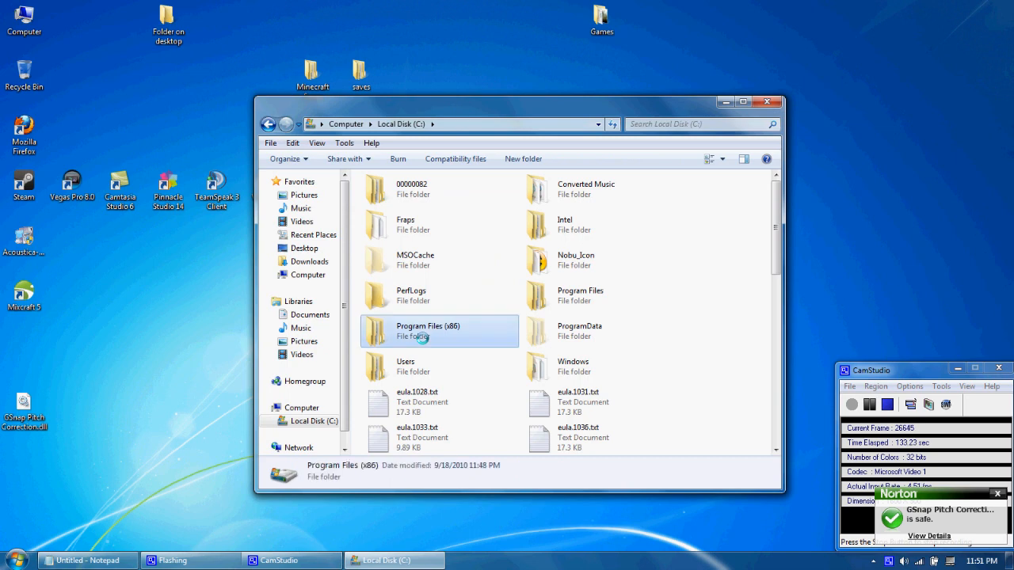
double_click(427, 331)
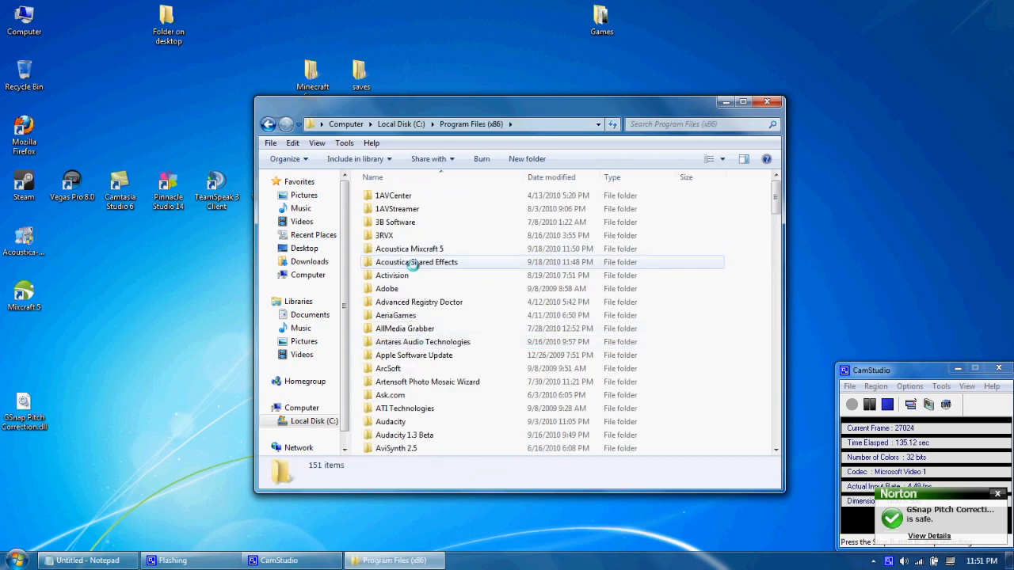
double_click(416, 261)
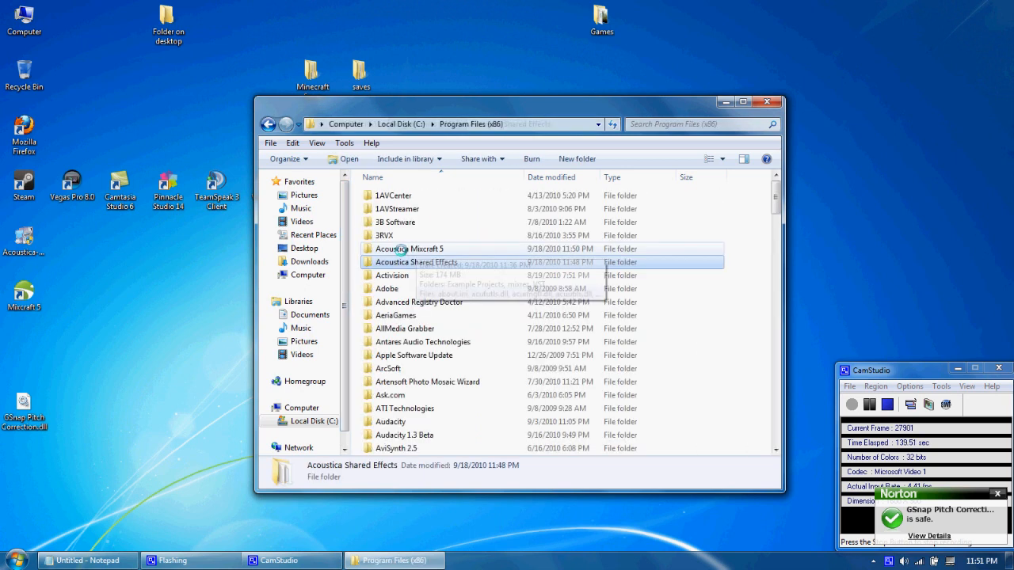
double_click(411, 249)
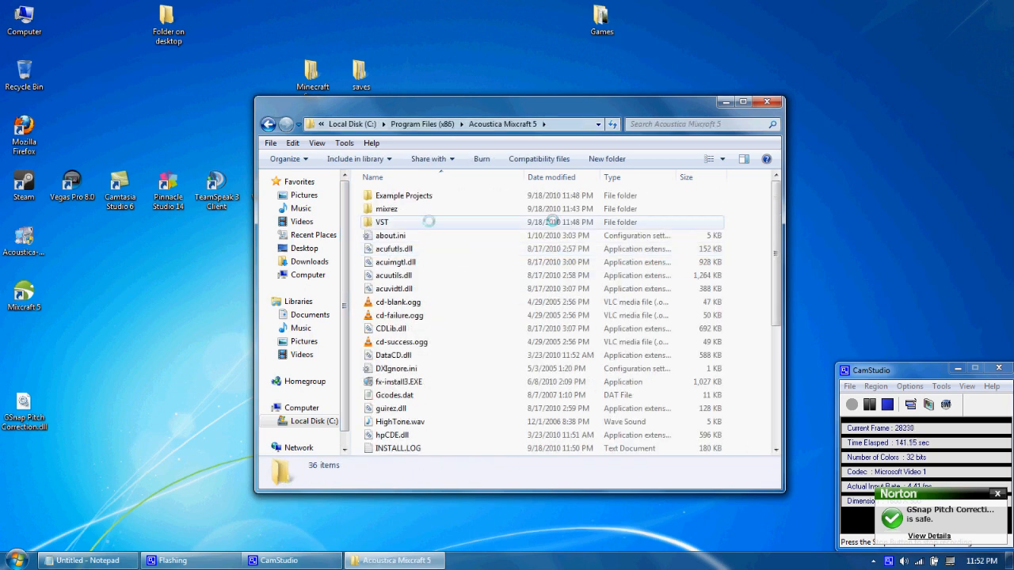
double_click(383, 221)
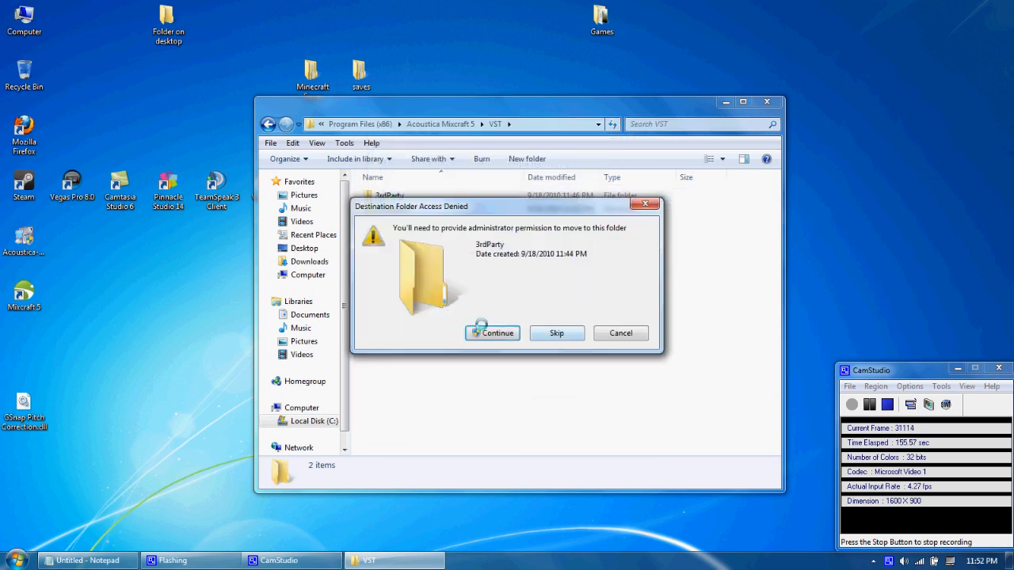
click(492, 332)
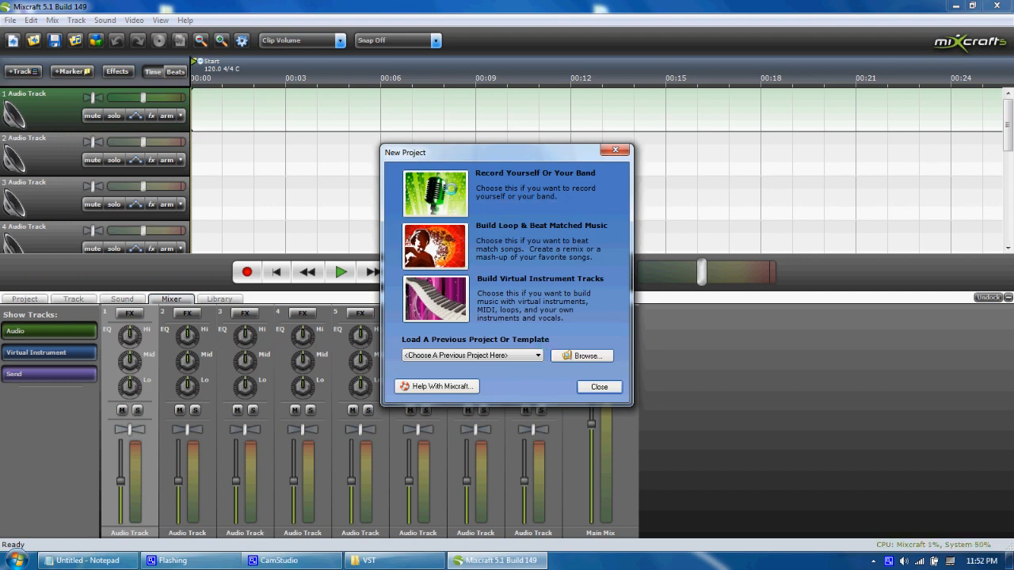
- Close the New Project dialog and show the Mixer tab
click(599, 387)
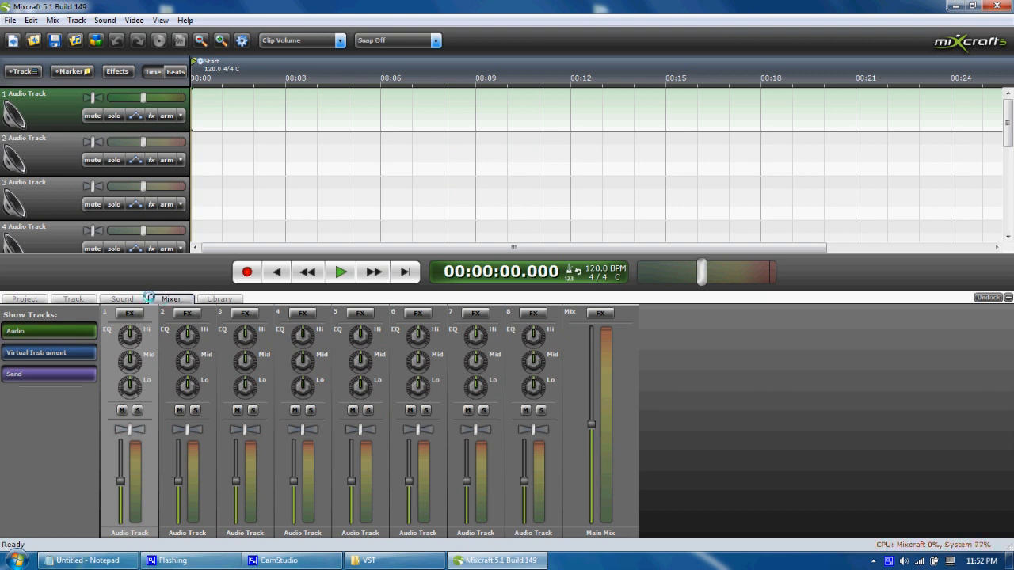
click(185, 20)
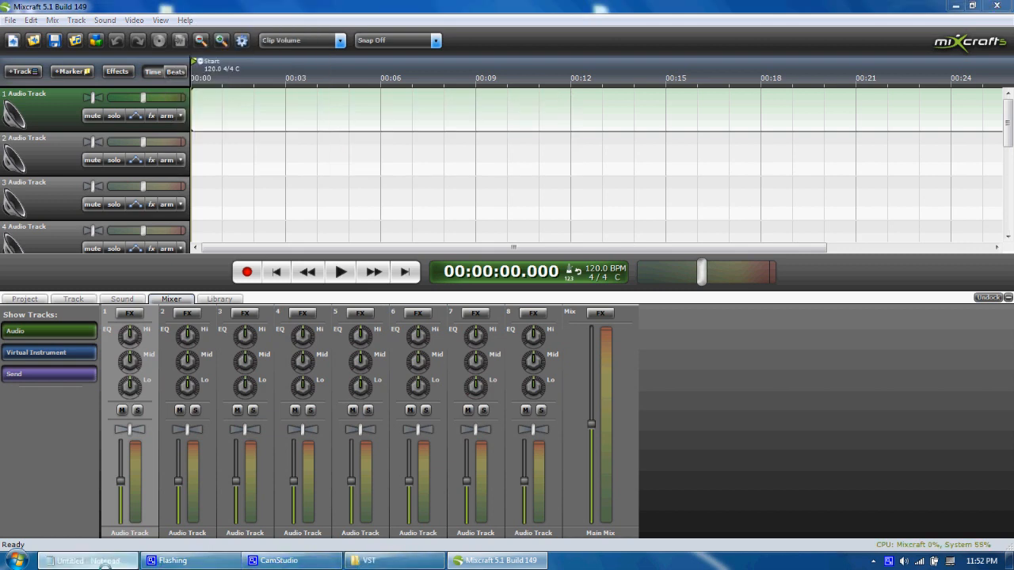
- View the registration code in the Untitled Notepad note, then switch back to Mixcraft
click(86, 561)
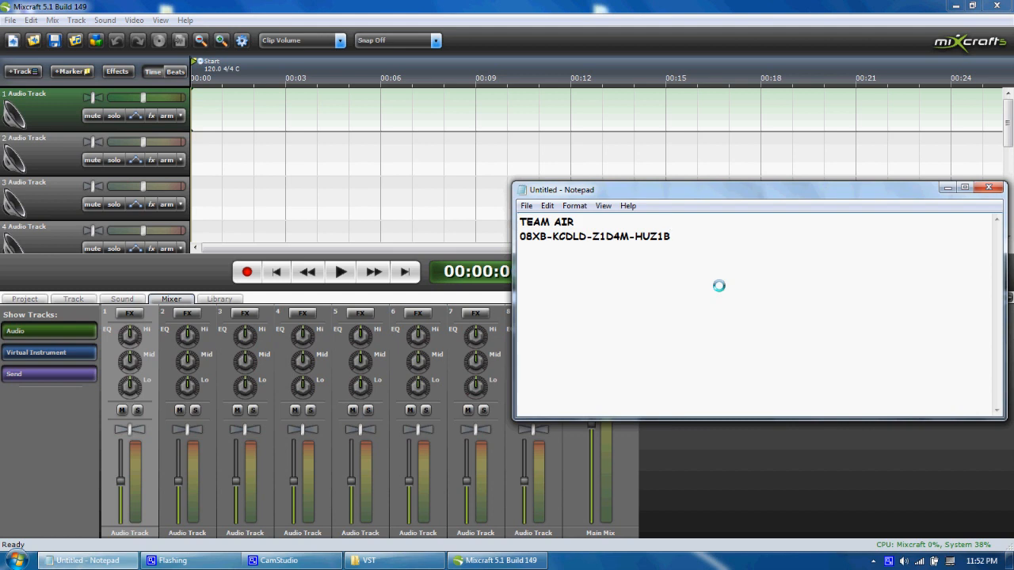
click(670, 236)
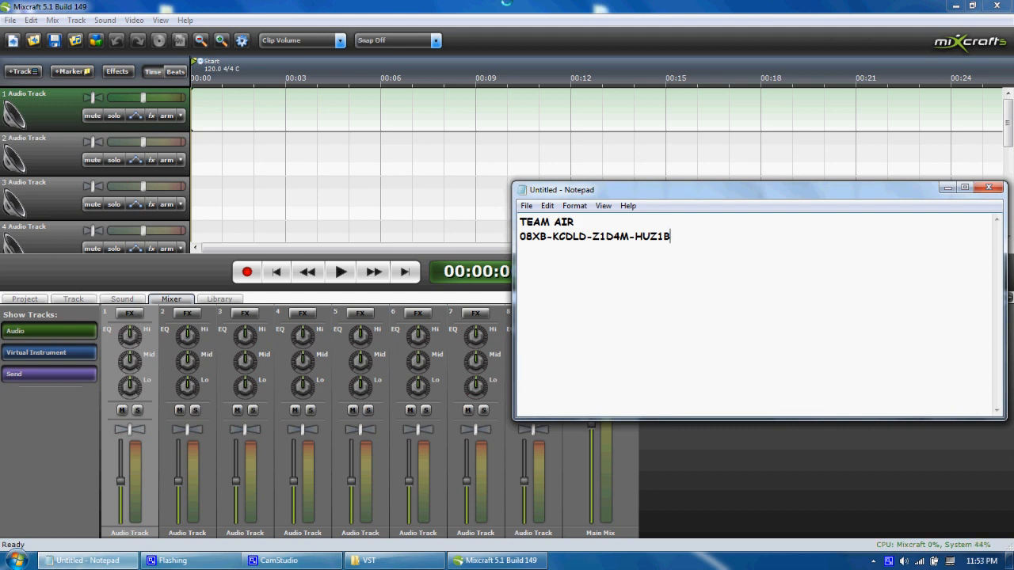
click(497, 560)
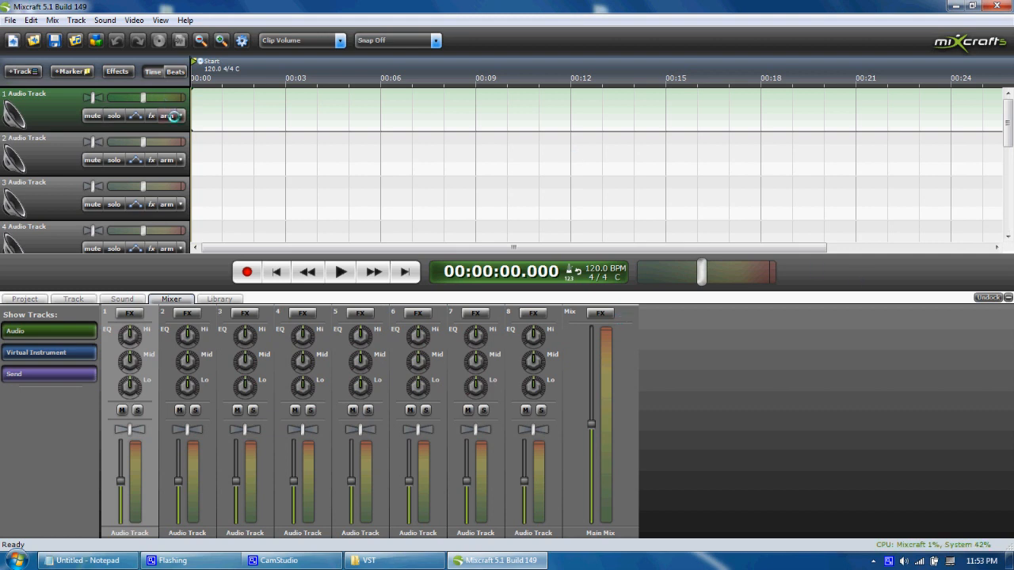
- Arm track 1 and add GSnap Pitch Correction using the *Tea-Pane Em Pentatonic preset
click(166, 116)
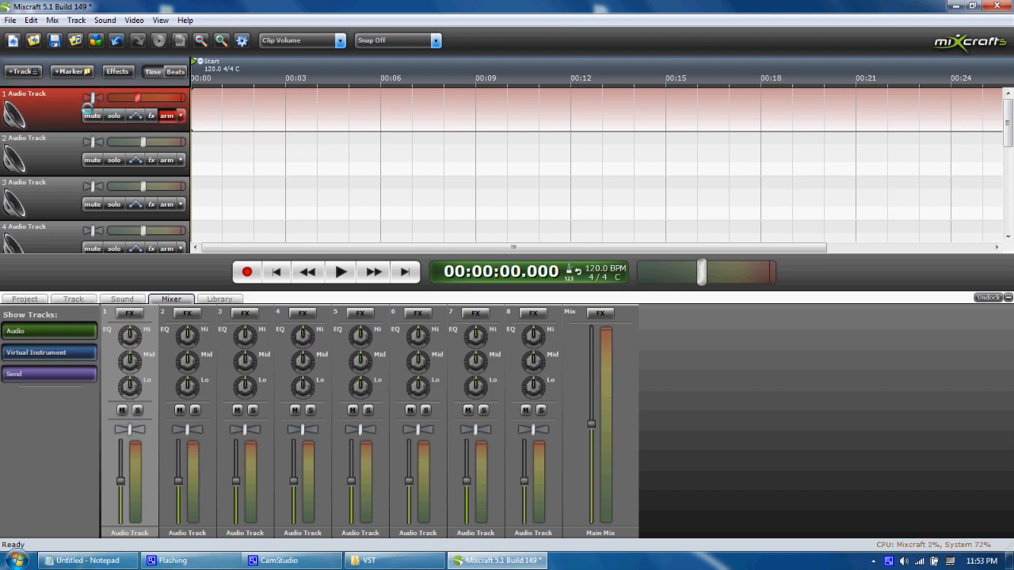
click(181, 116)
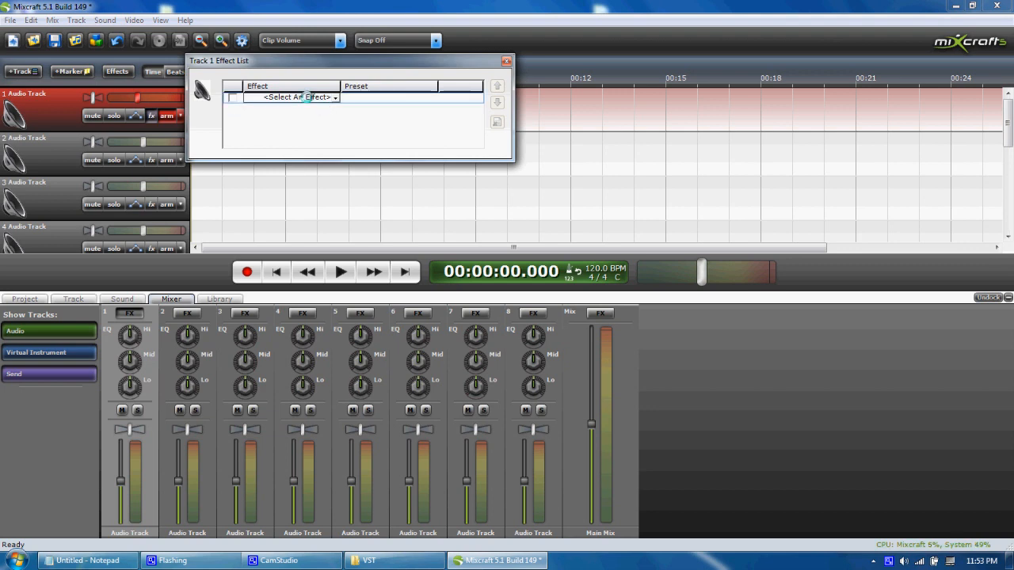
click(298, 97)
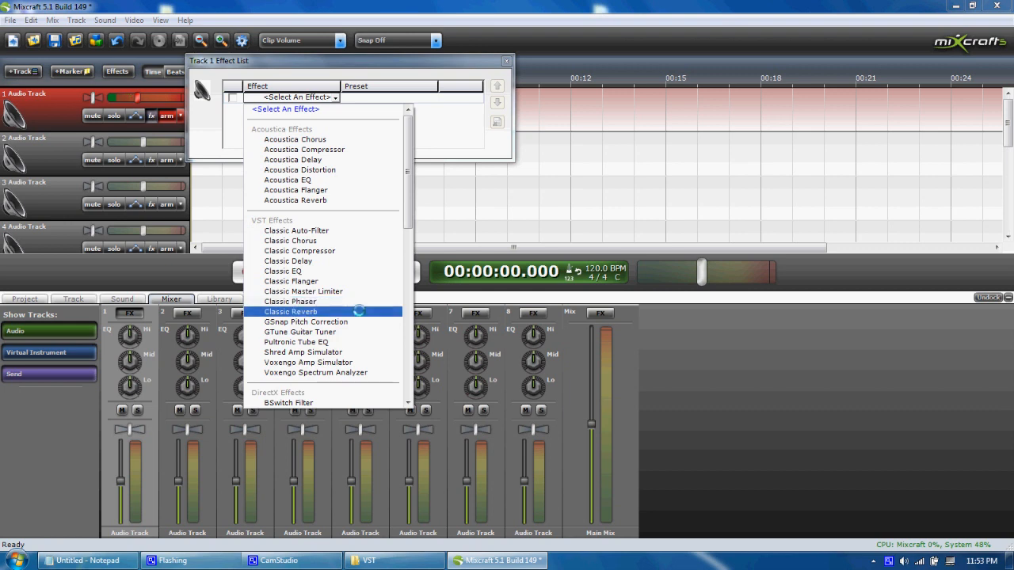
mouse_move(305, 322)
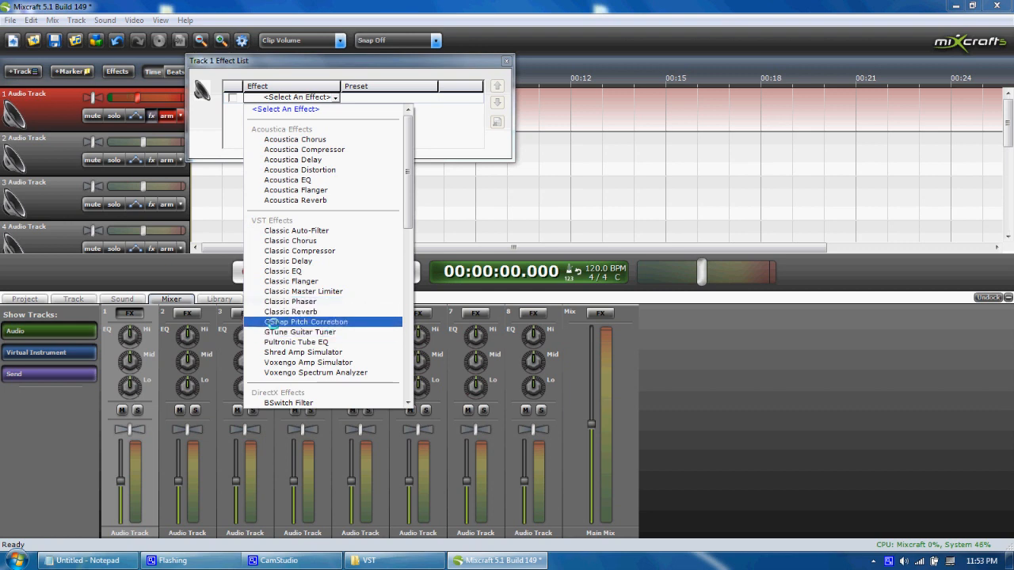
click(306, 322)
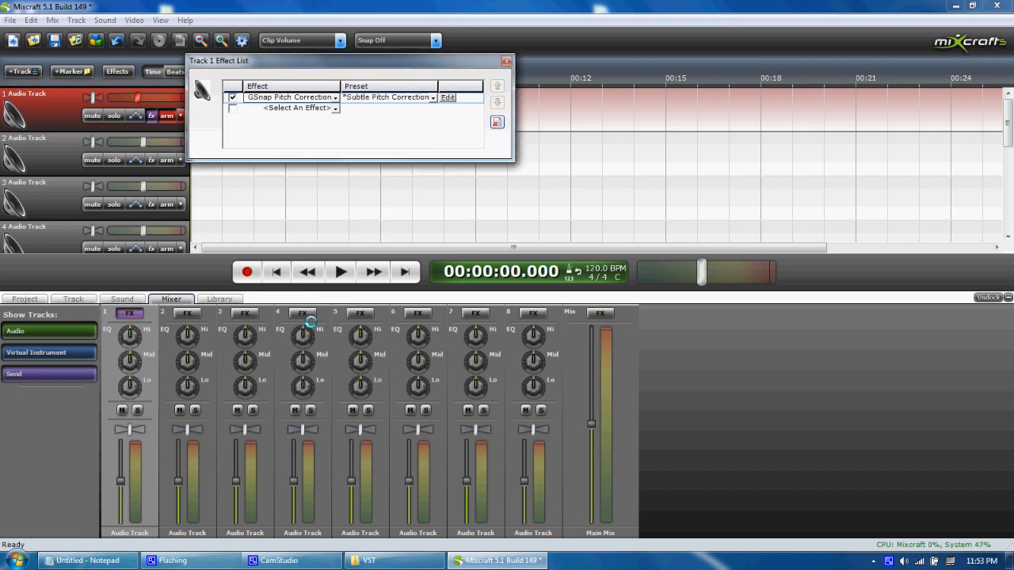
click(429, 96)
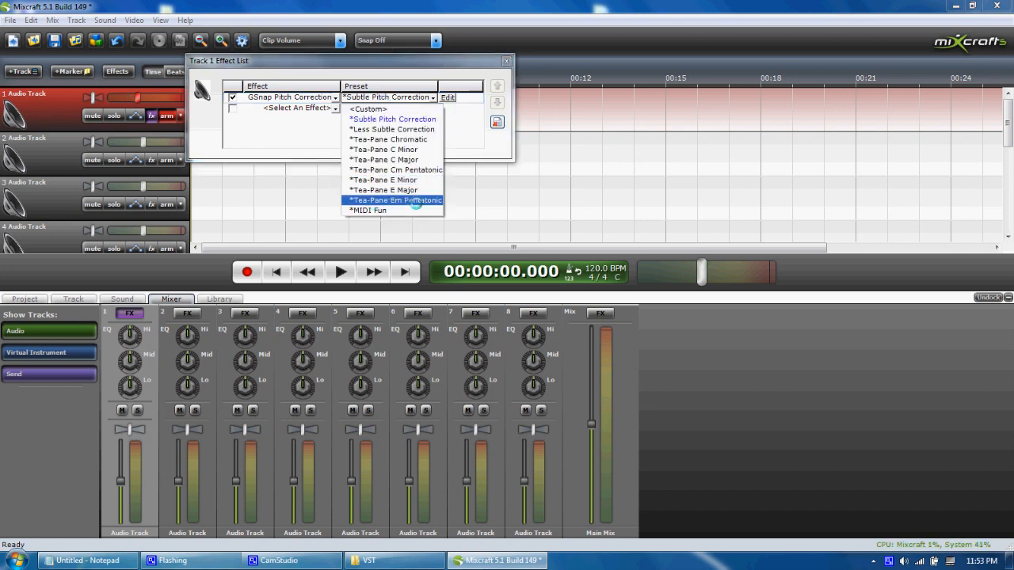
click(395, 200)
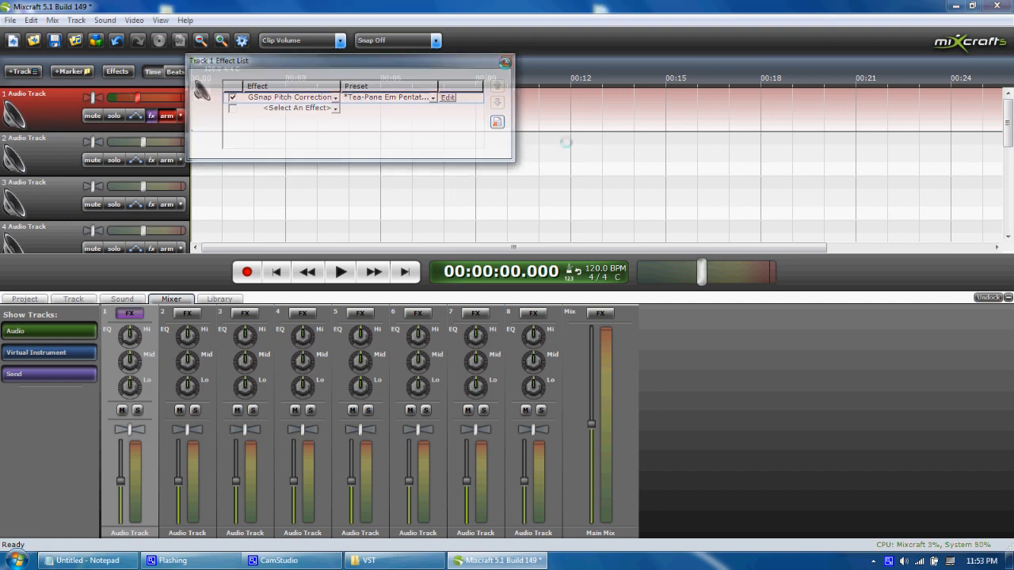
click(505, 62)
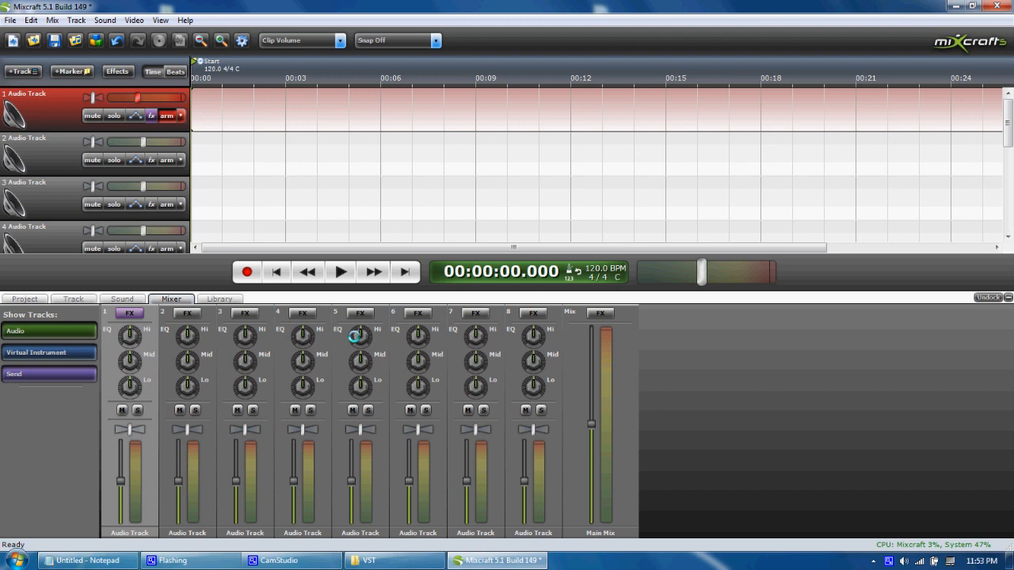
- Record about nine seconds of vocals on track 1, then rewind to the song start
click(278, 560)
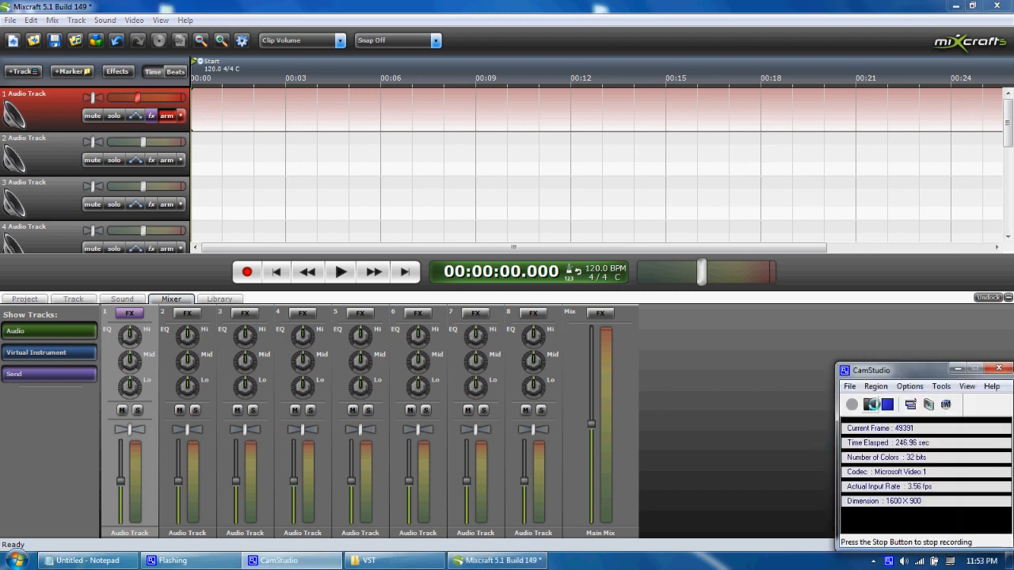
click(851, 405)
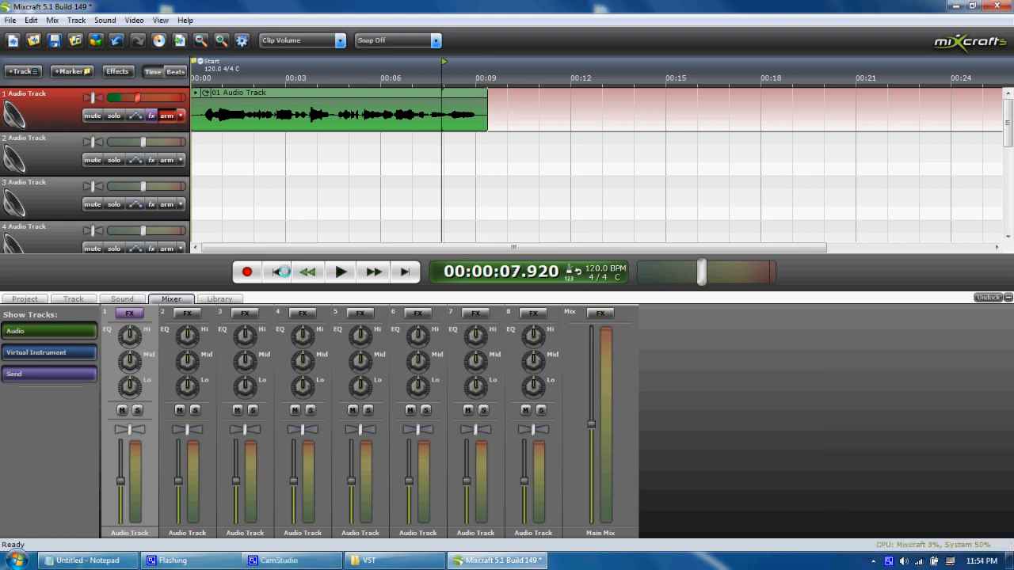
click(277, 272)
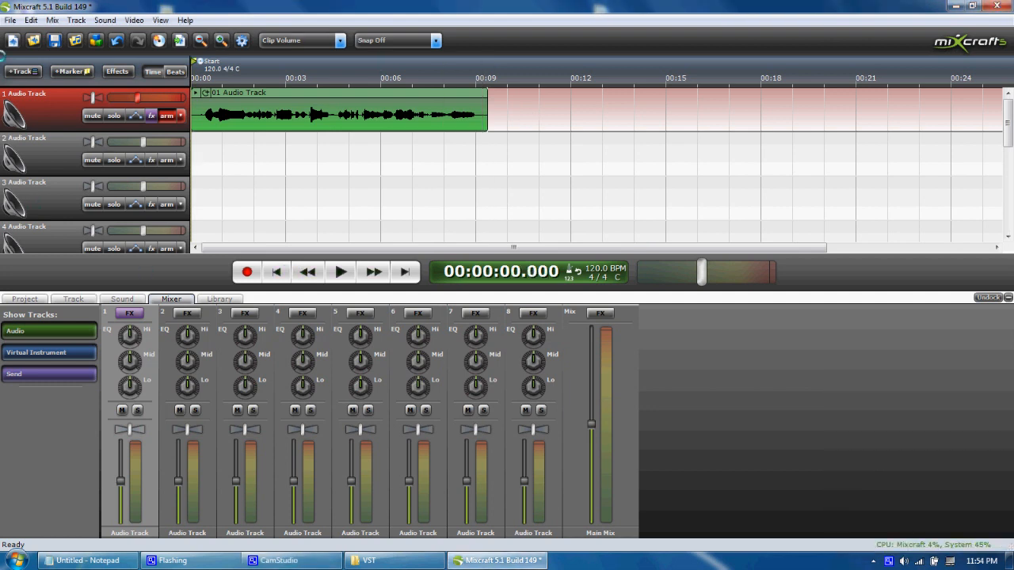
click(10, 19)
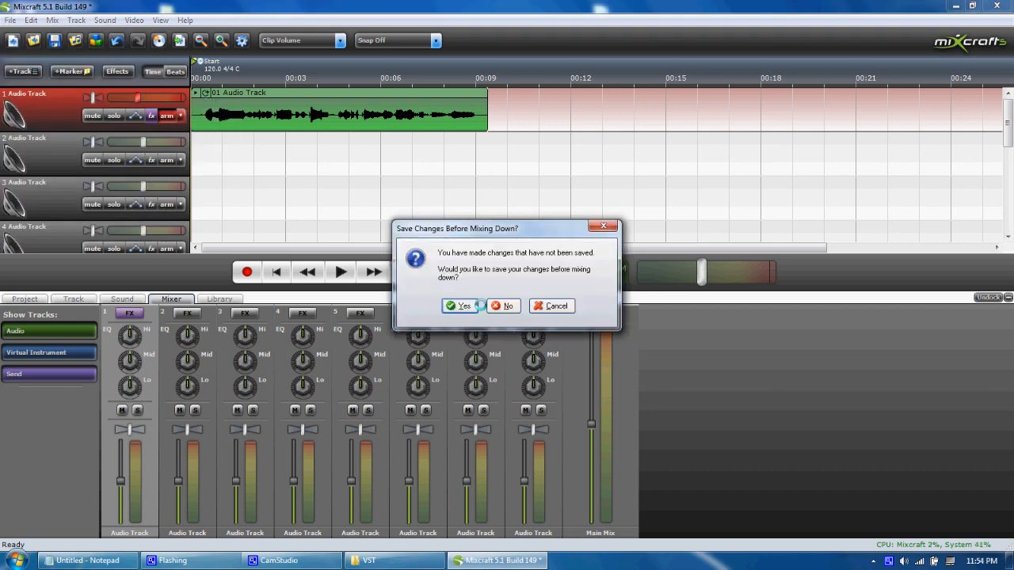
- Save the project as 'Comment Rate Subscribe', then name and save the MP3 mixdown ('auto')
click(460, 306)
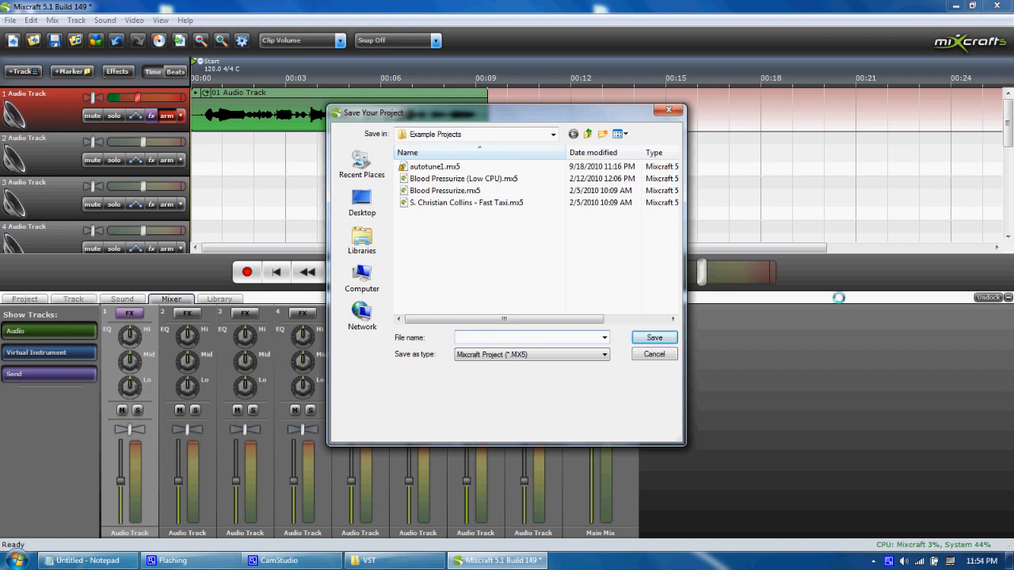
mouse_move(515, 178)
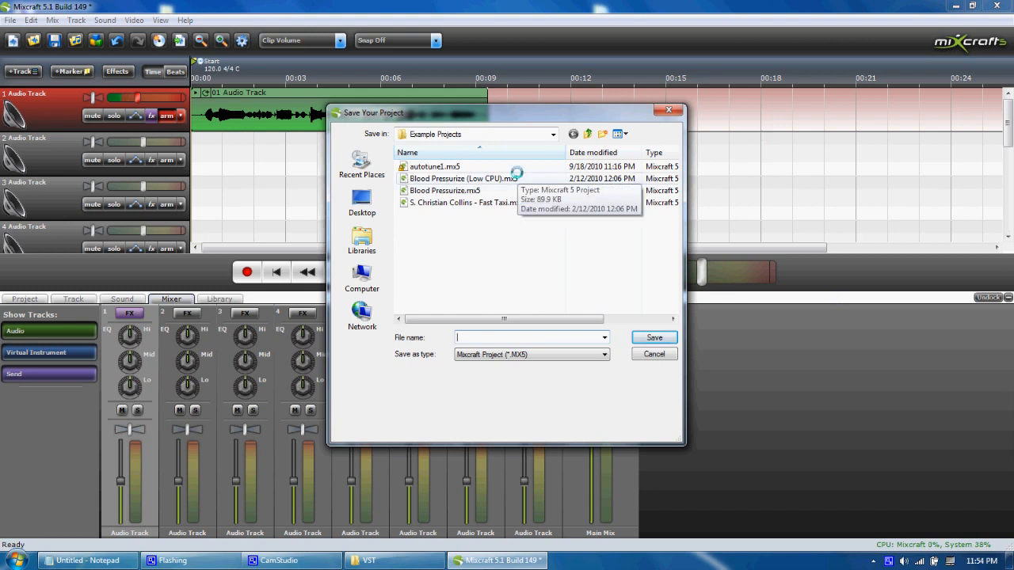
text(Comment Rate Subsc)
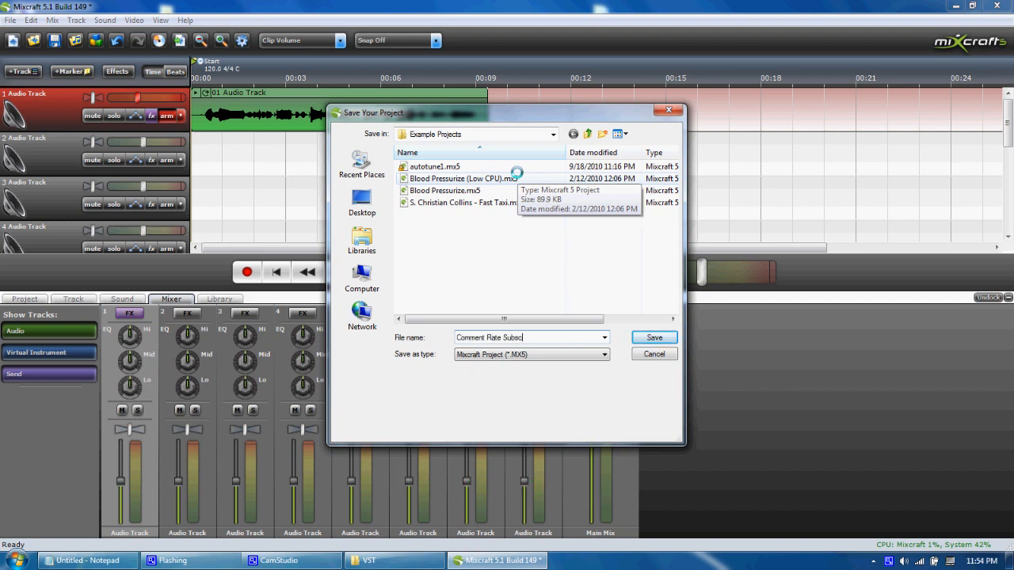
click(654, 338)
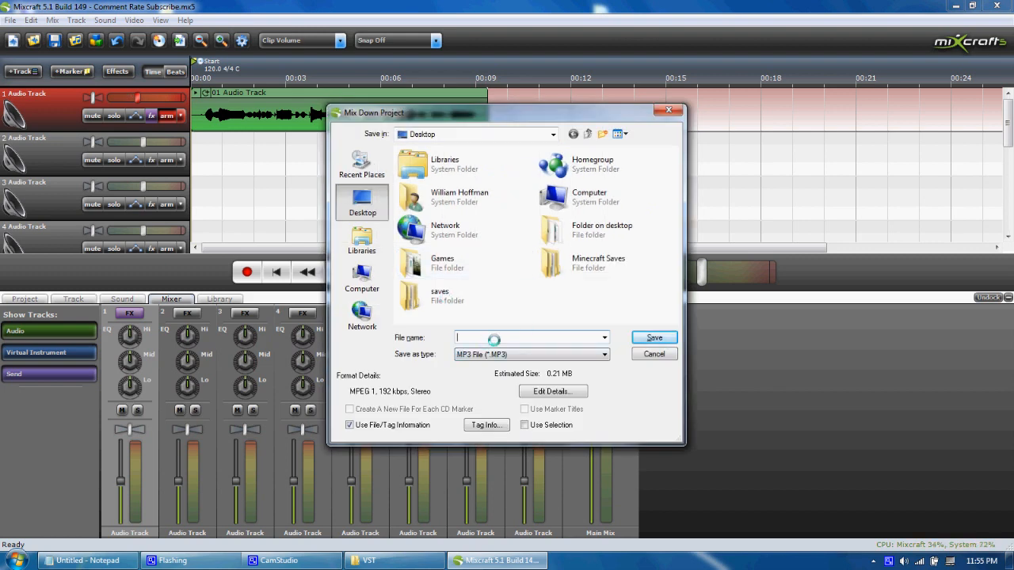
text(autotunefty)
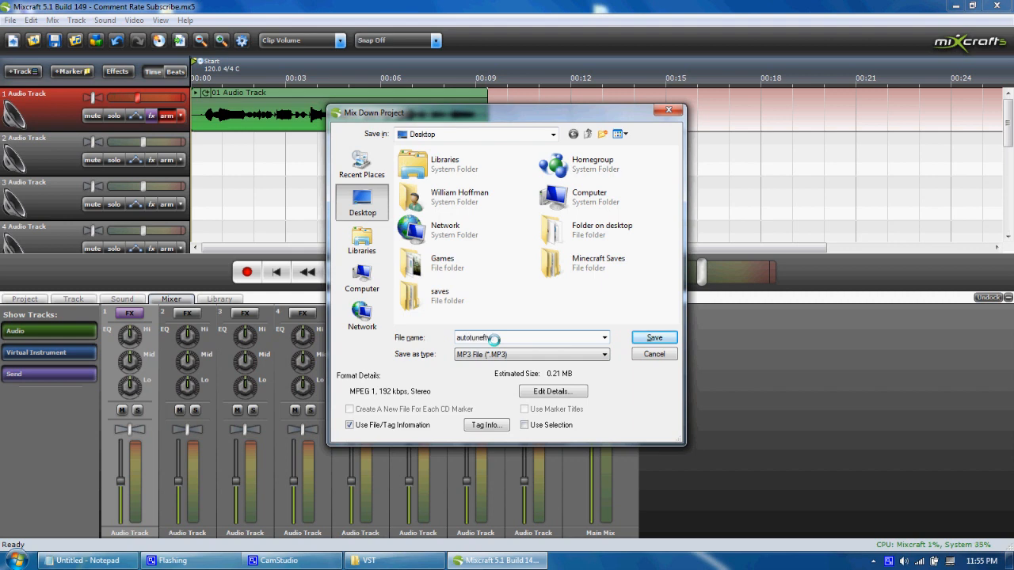
click(654, 337)
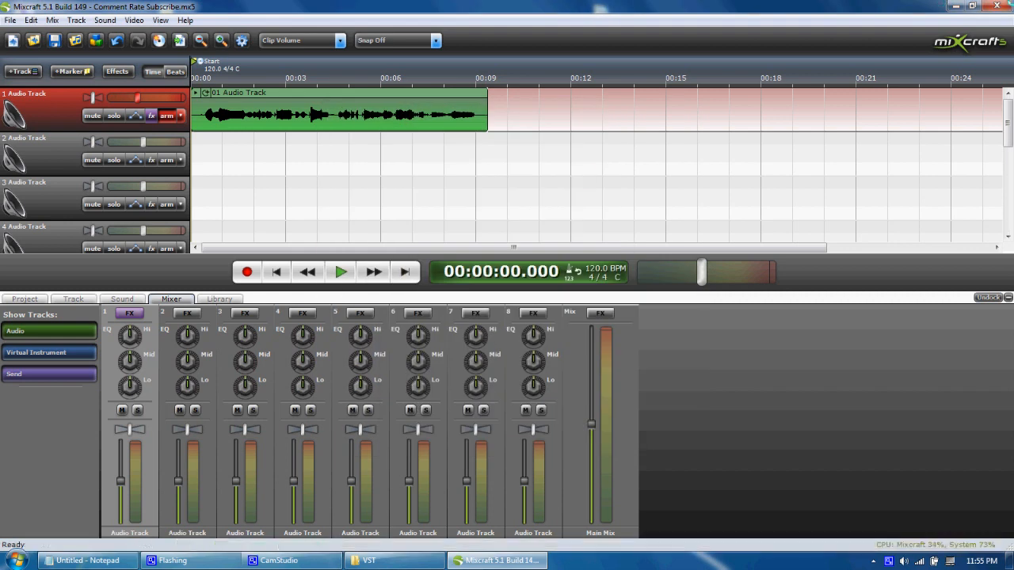